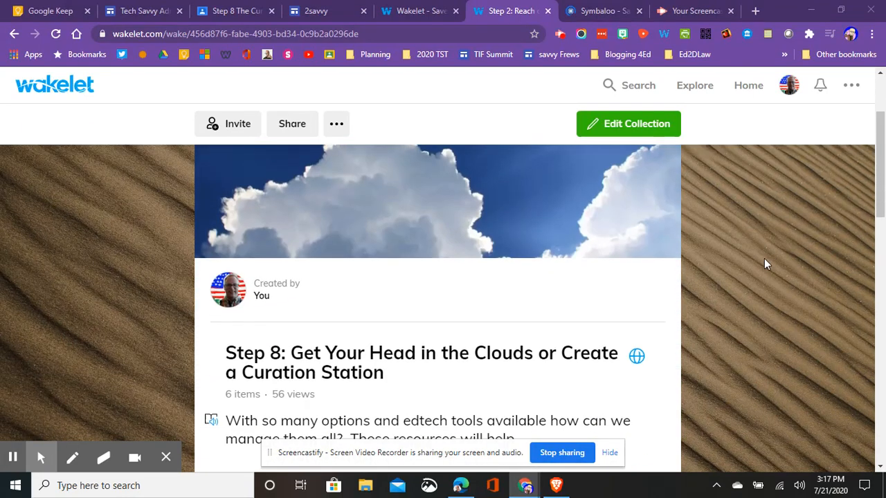
Circle the phrase 'Get Your Head in the Clouds' with a drawn annotation, then erase the marks.
scroll(down, 3)
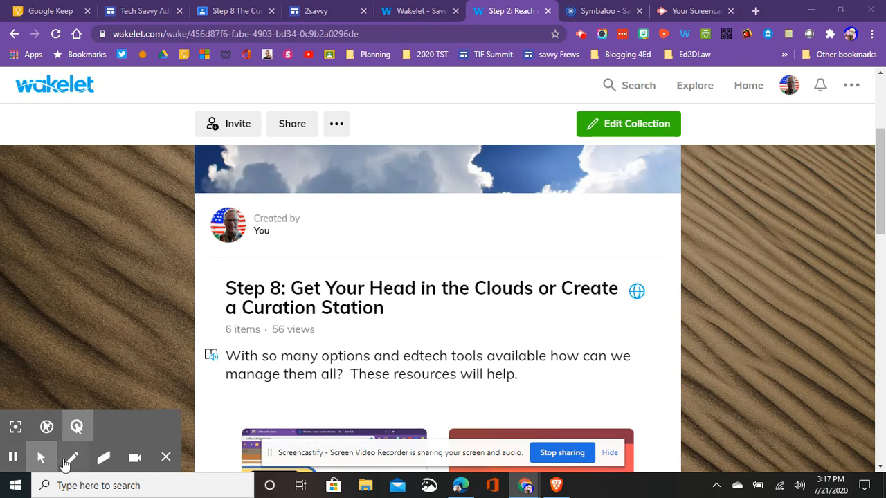
click(72, 457)
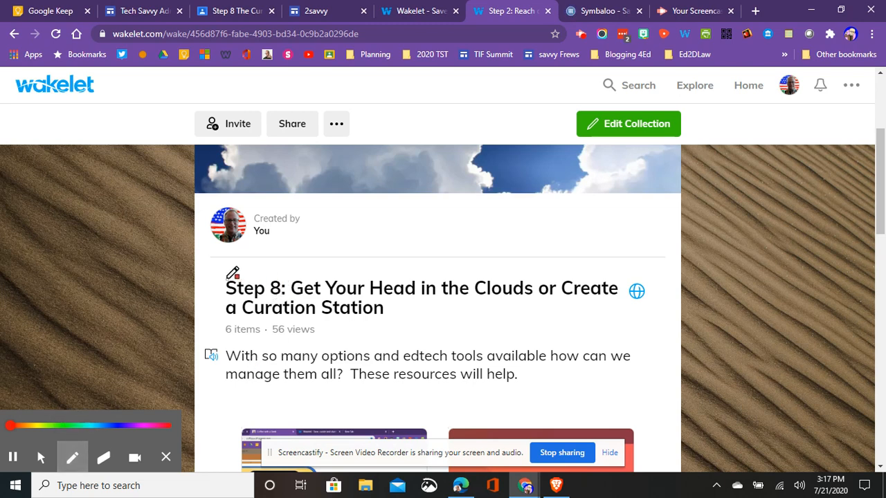
drag(228, 284, 373, 298)
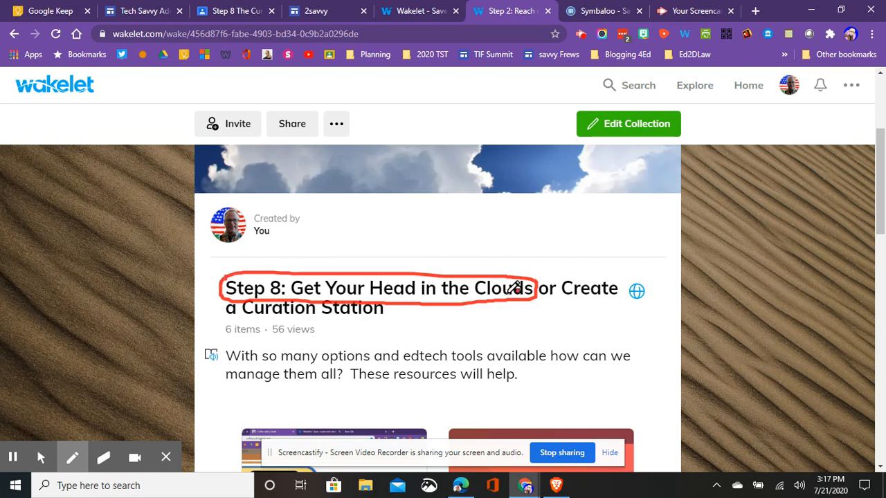
mouse_move(544, 341)
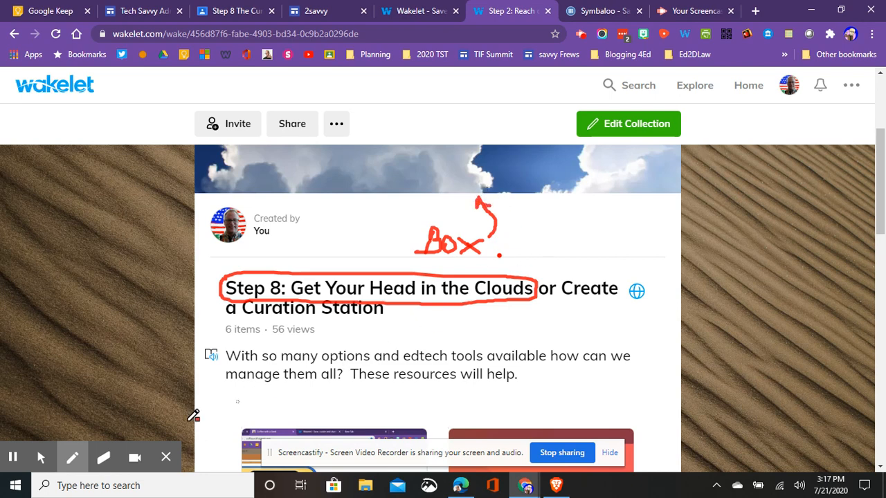
click(103, 457)
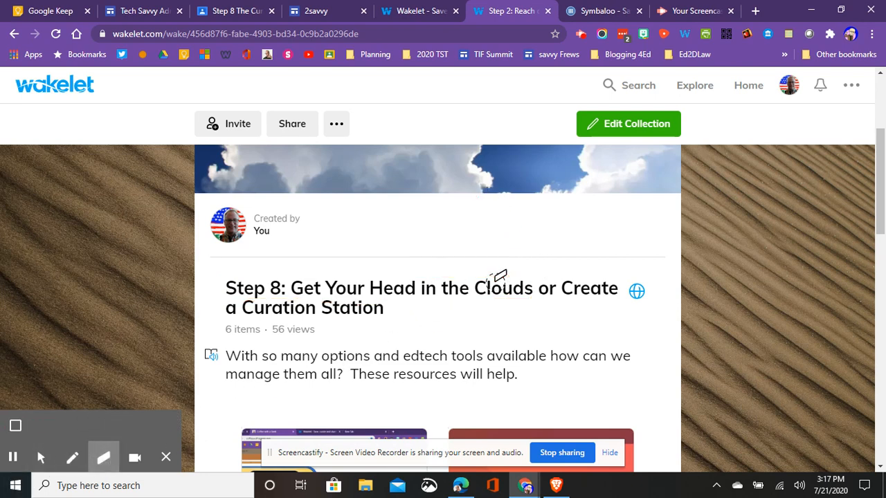
mouse_move(377, 270)
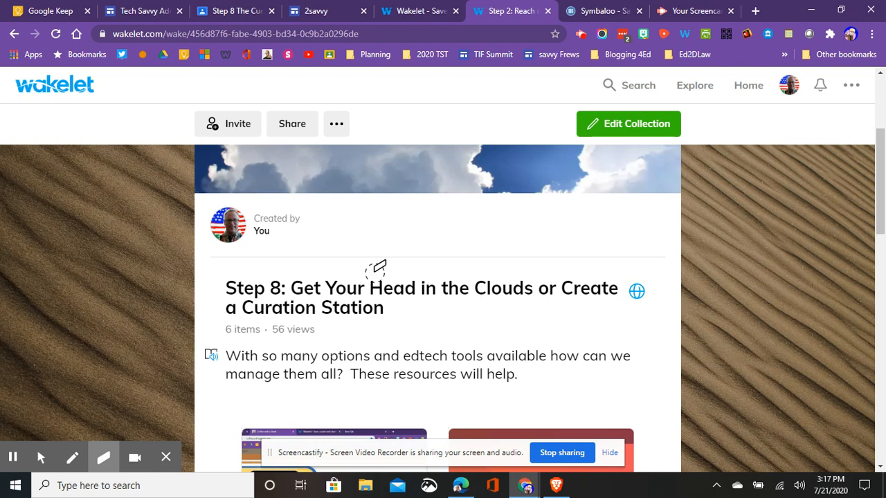
mouse_move(423, 331)
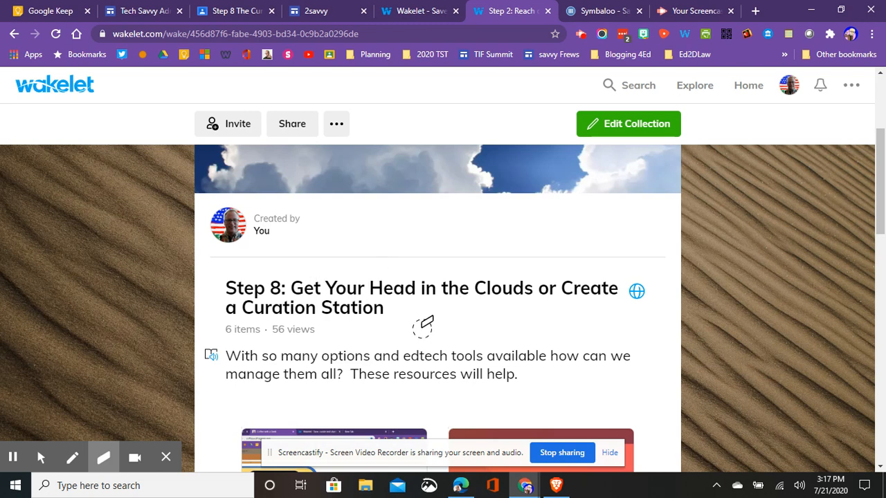
scroll(down, 3)
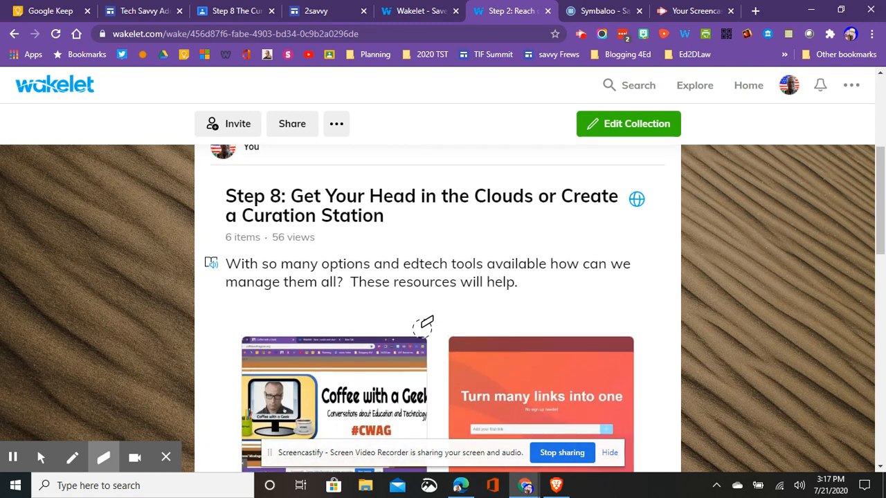
mouse_move(544, 211)
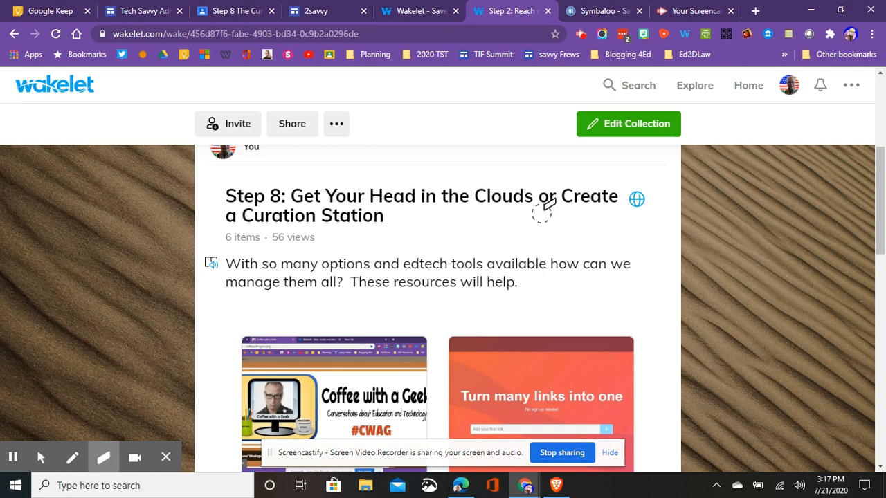
click(72, 457)
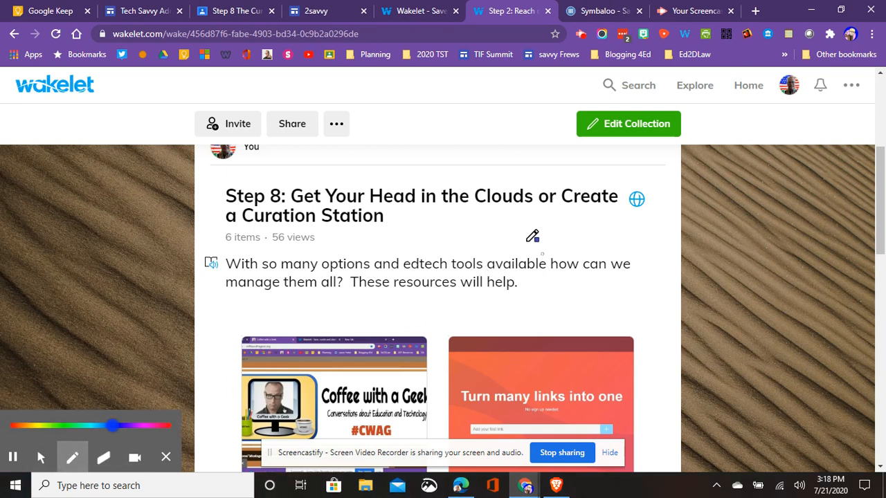
drag(567, 203, 619, 203)
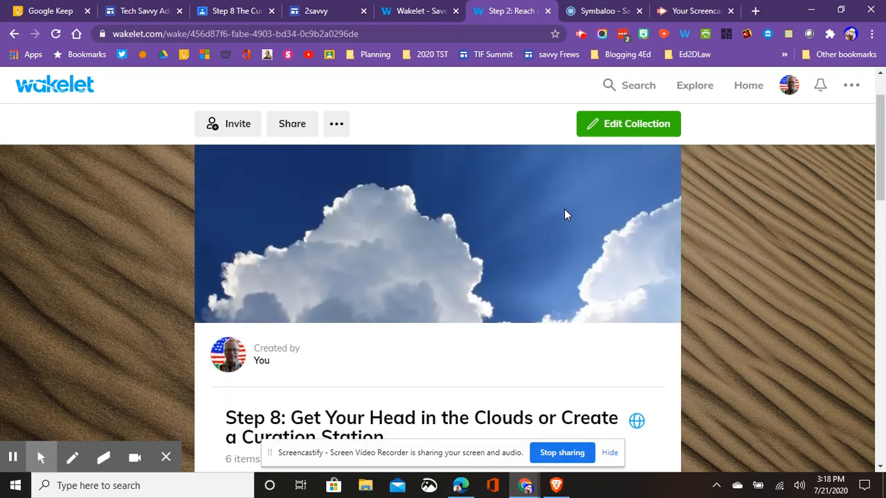
Scroll through the Wakelet tutorial cards until the Pocket and Symbaloo cards show.
scroll(down, 3)
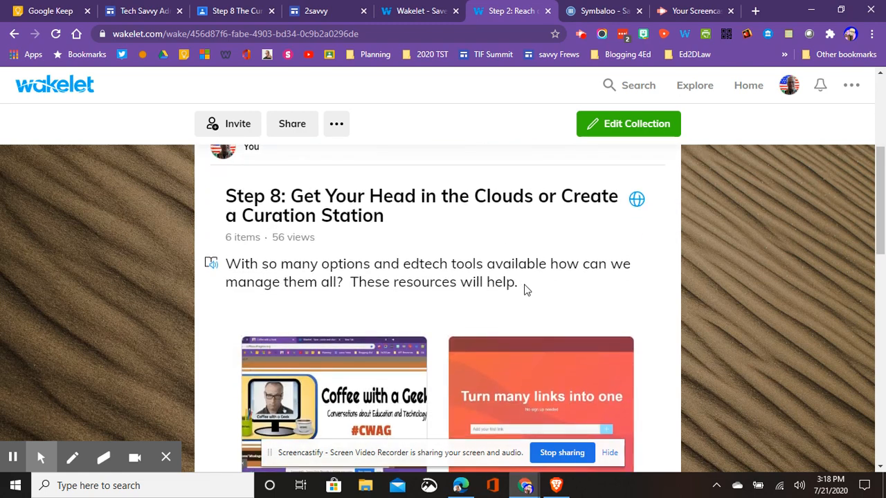
mouse_move(520, 287)
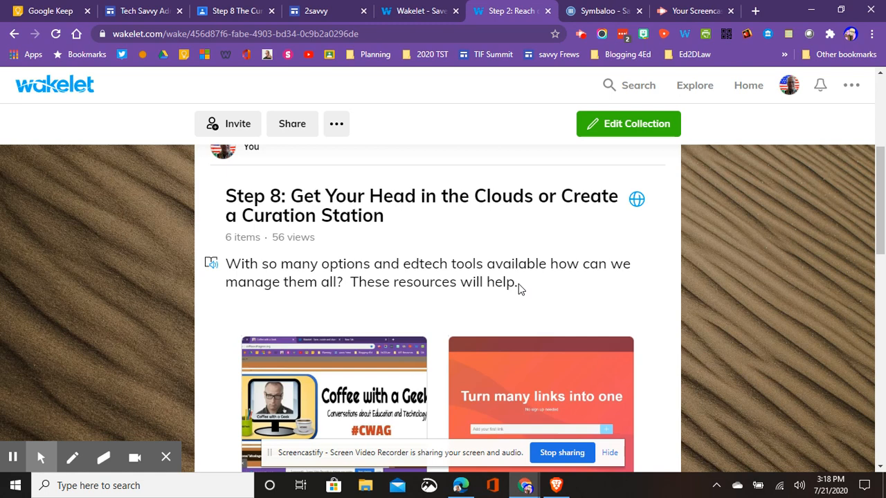
scroll(down, 3)
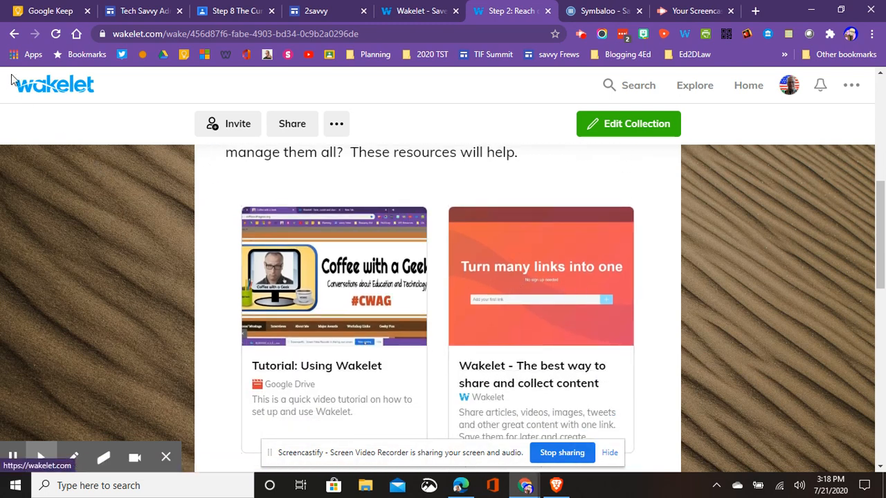
scroll(down, 3)
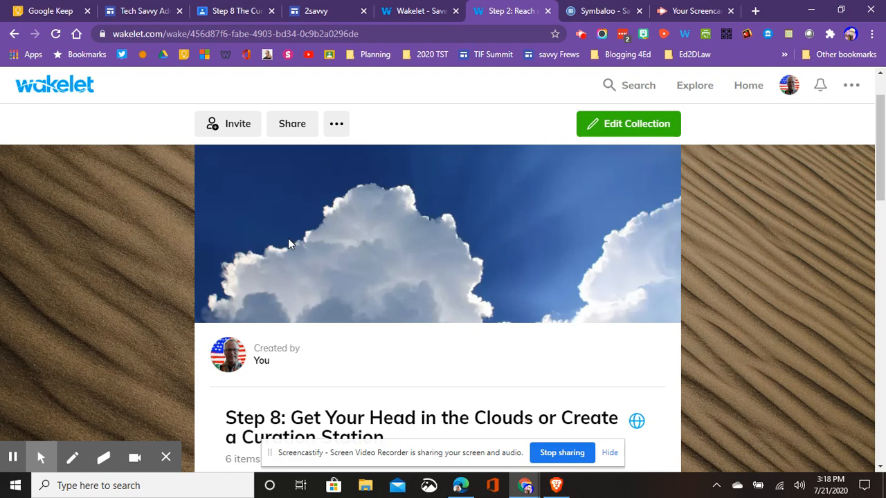
mouse_move(241, 126)
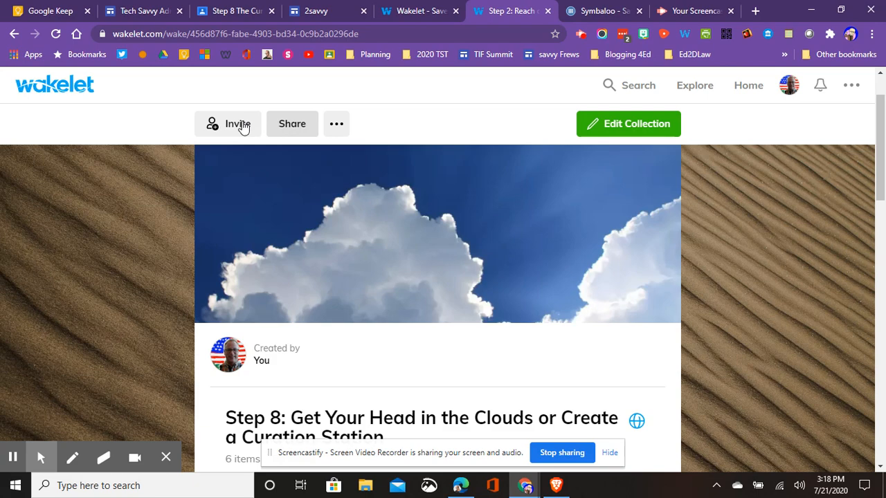
mouse_move(151, 234)
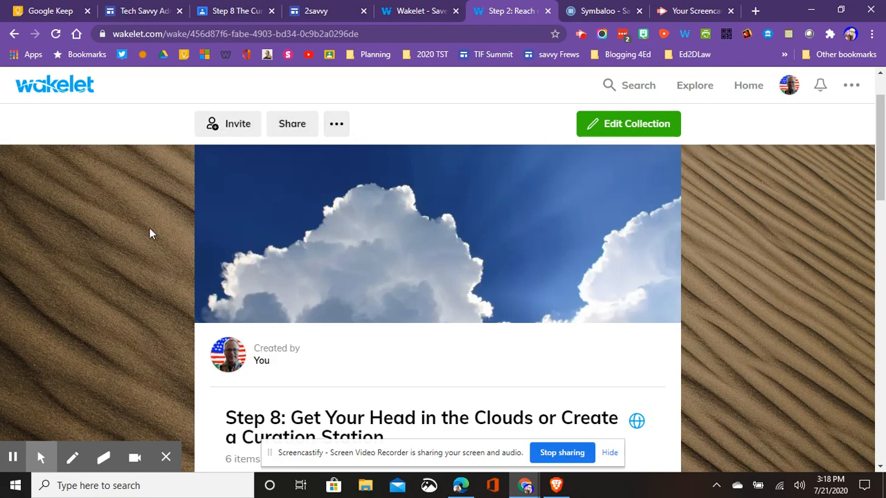
scroll(down, 3)
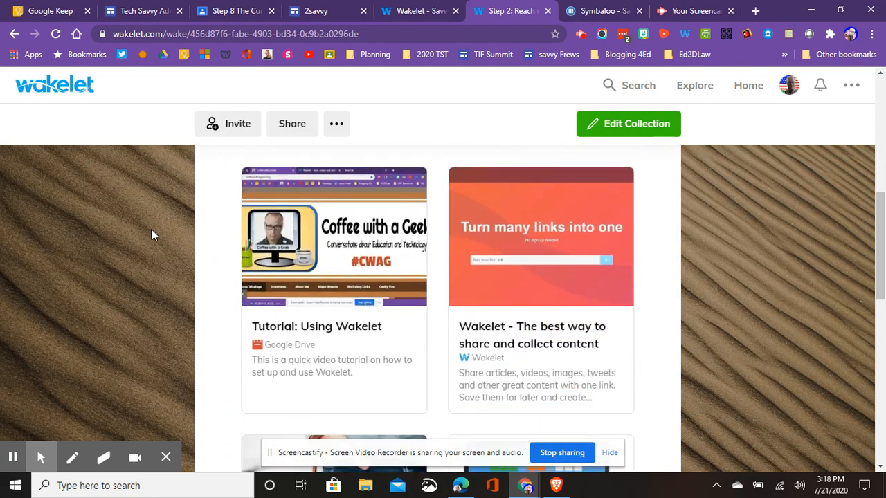
scroll(down, 3)
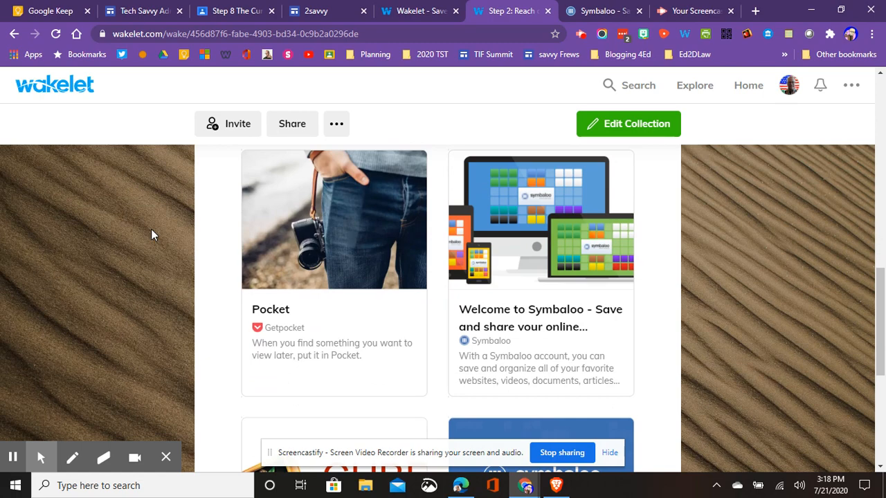
scroll(down, 3)
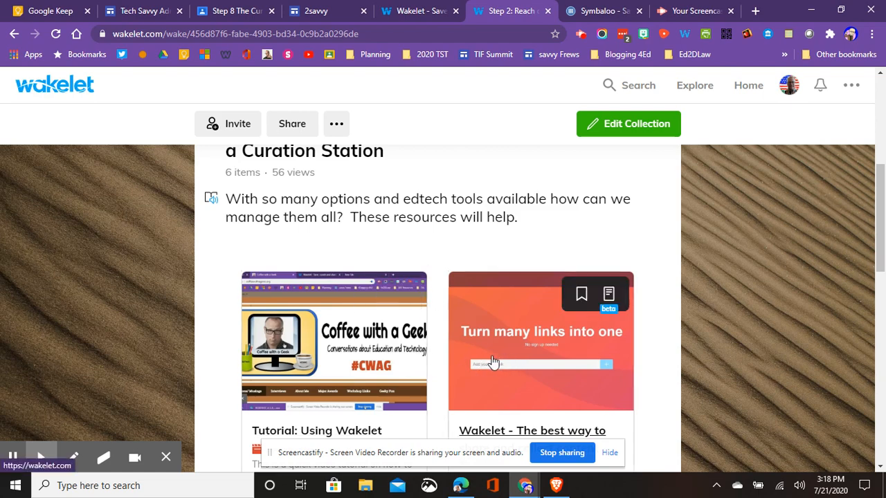
scroll(down, 3)
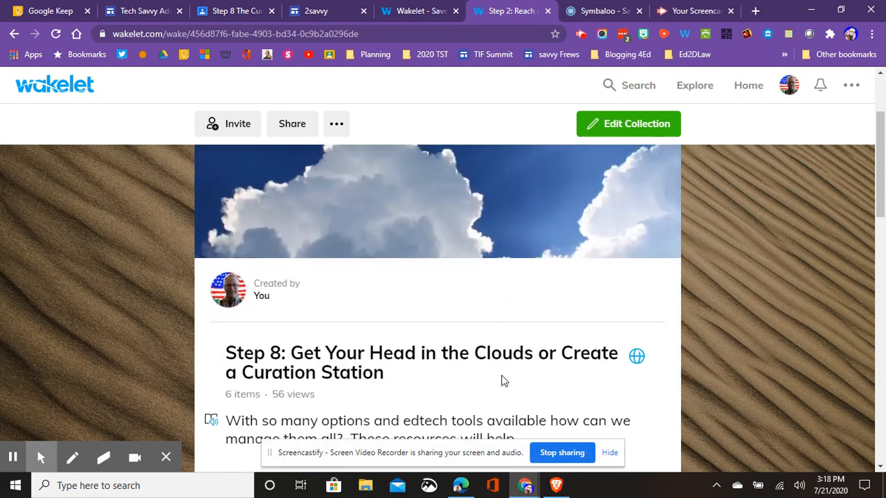
mouse_move(519, 381)
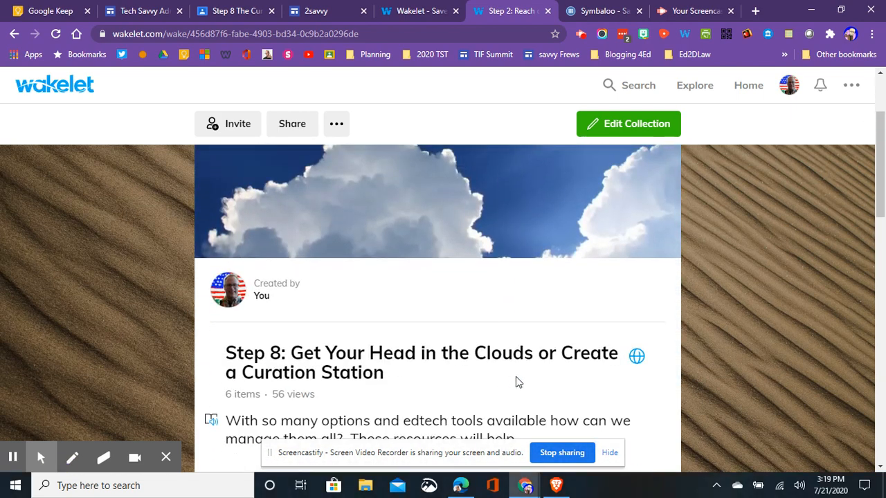
scroll(down, 3)
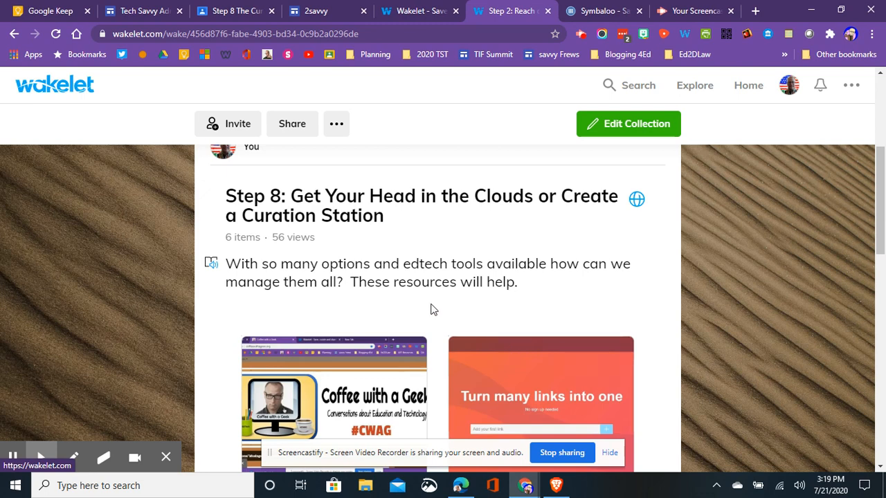
scroll(down, 3)
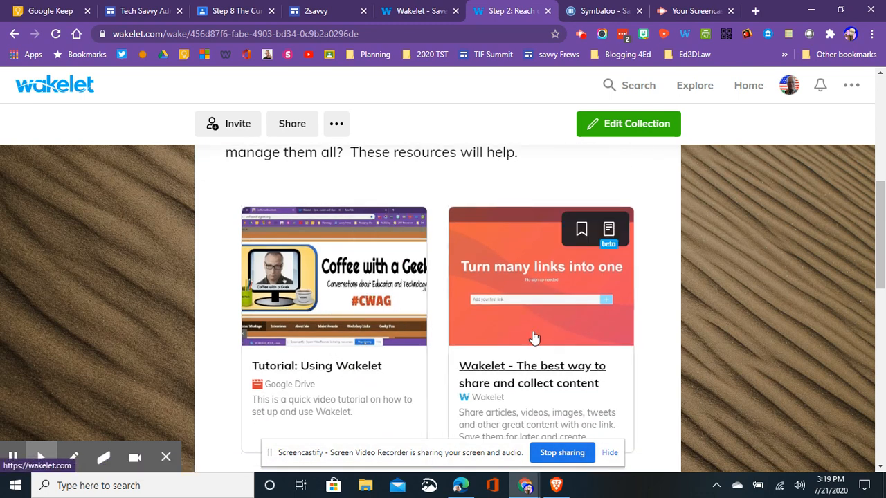
scroll(down, 3)
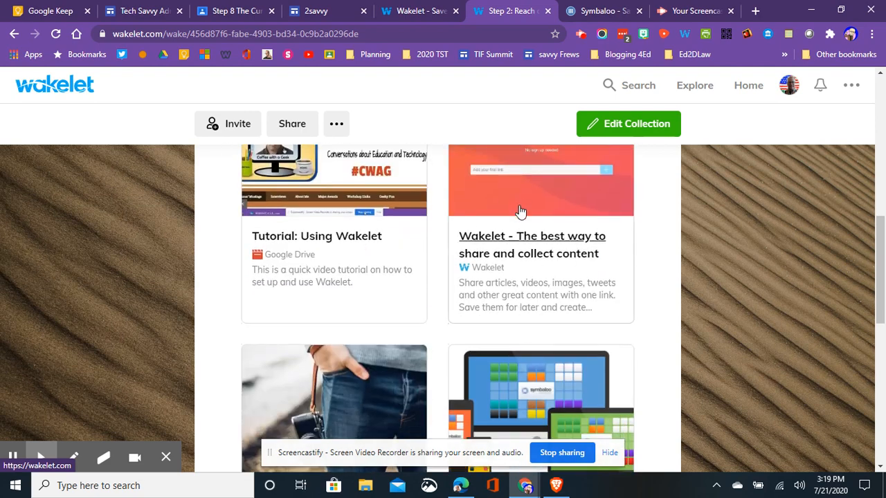
scroll(down, 3)
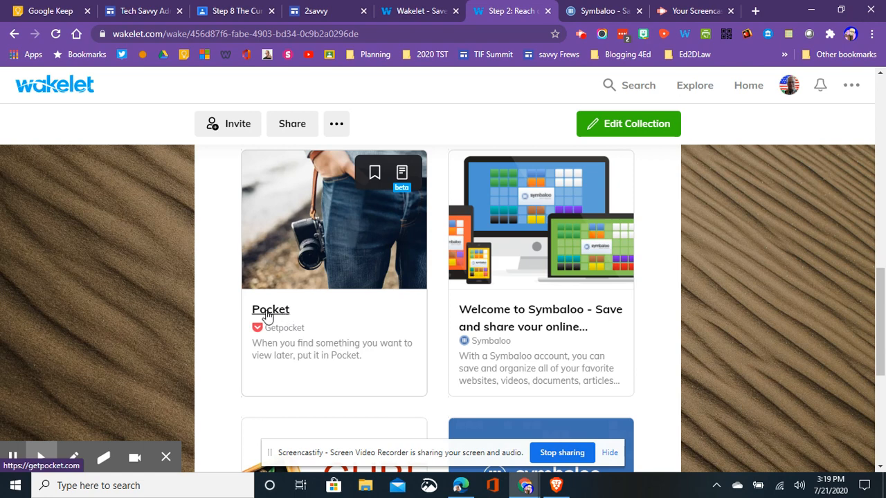
mouse_move(305, 333)
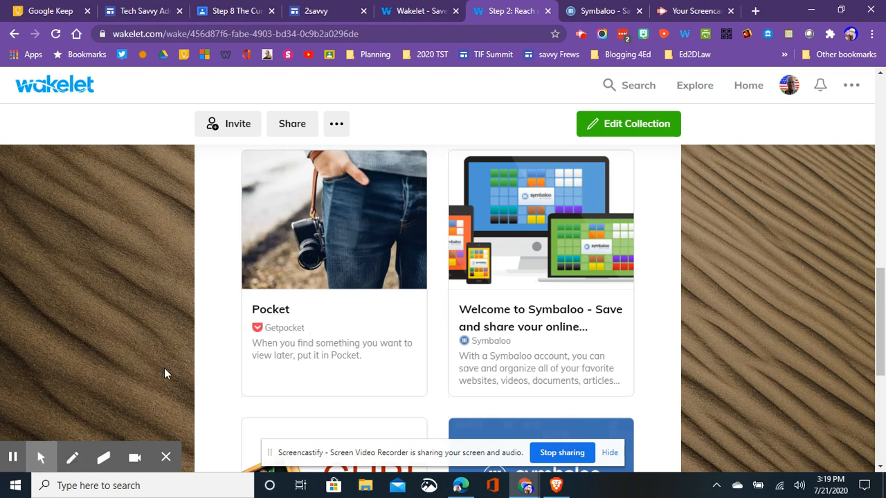
mouse_move(269, 361)
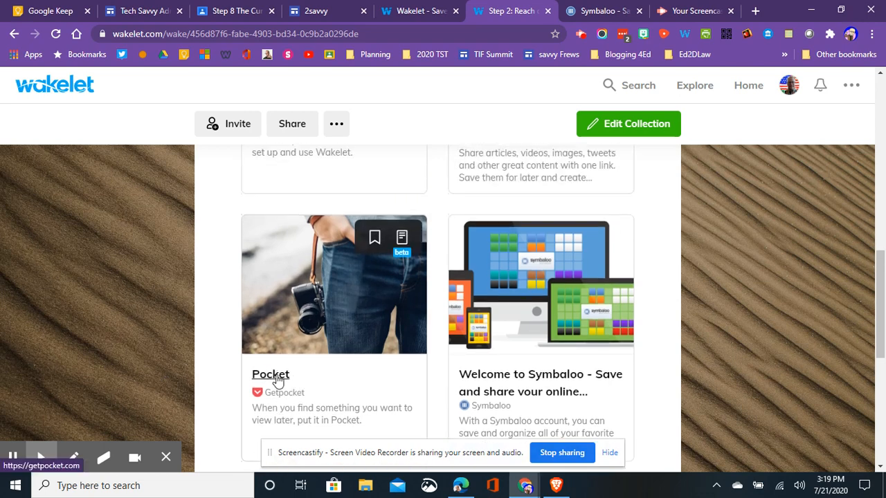
mouse_move(221, 383)
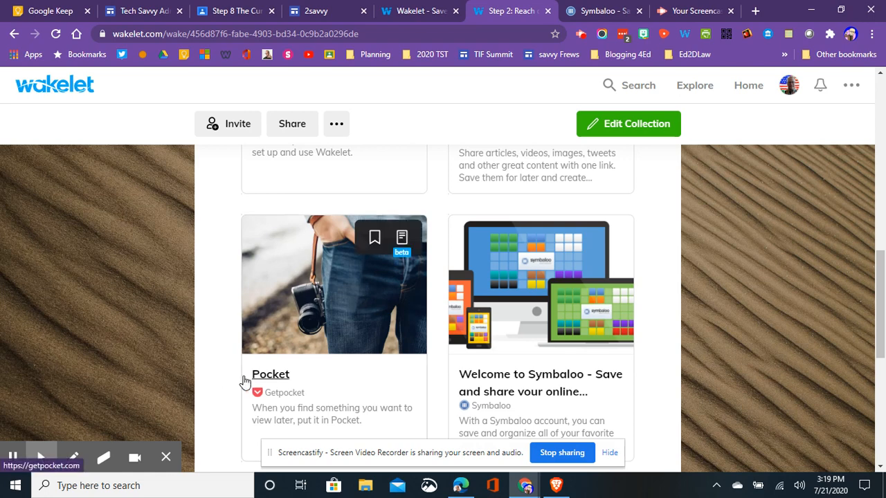
mouse_move(325, 250)
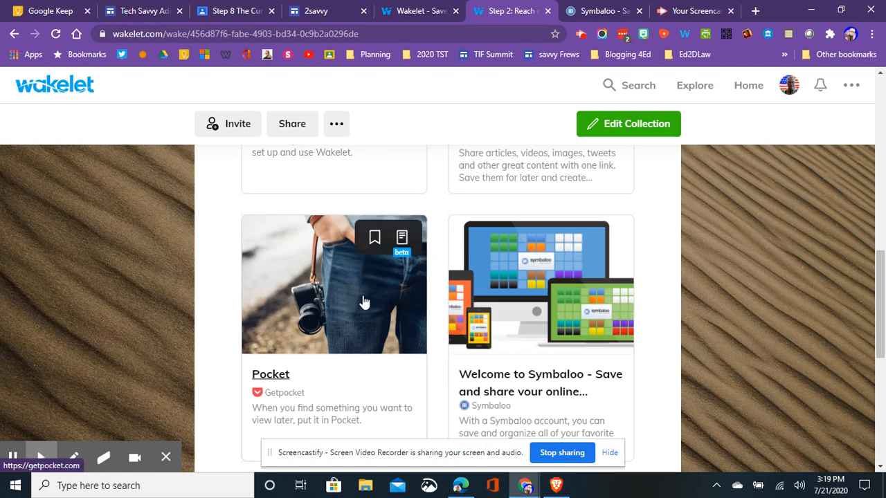
scroll(down, 3)
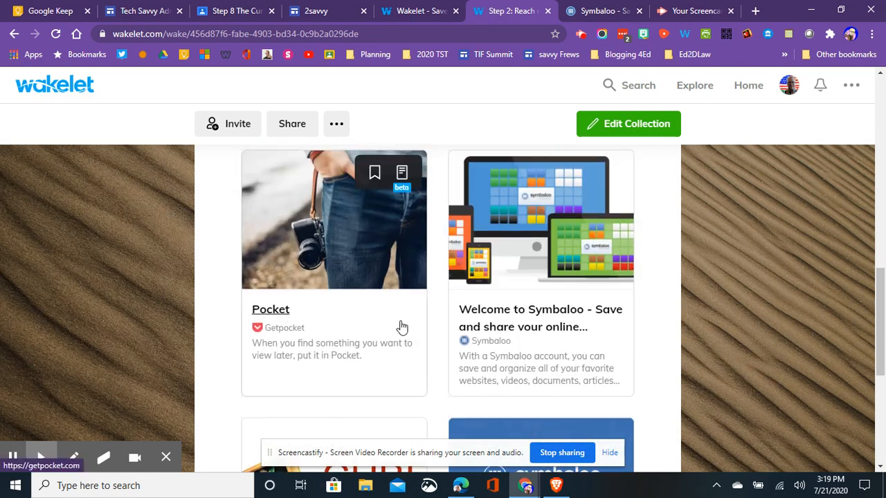
click(601, 11)
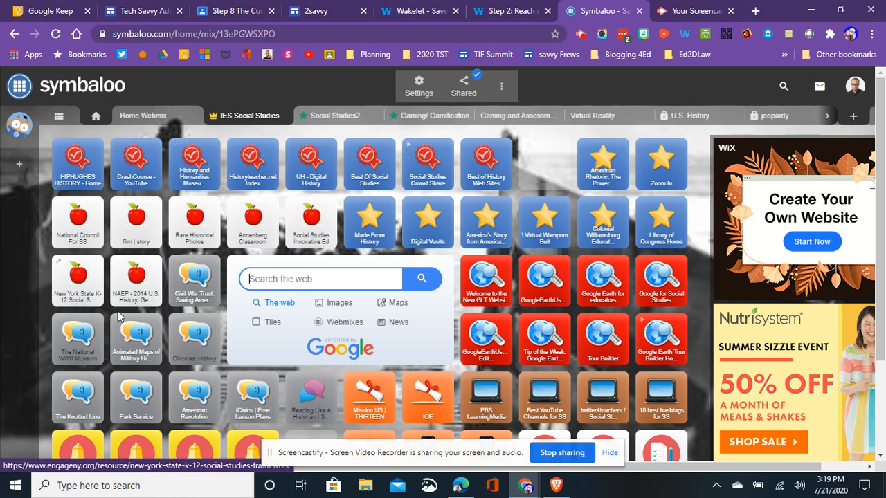
mouse_move(612, 394)
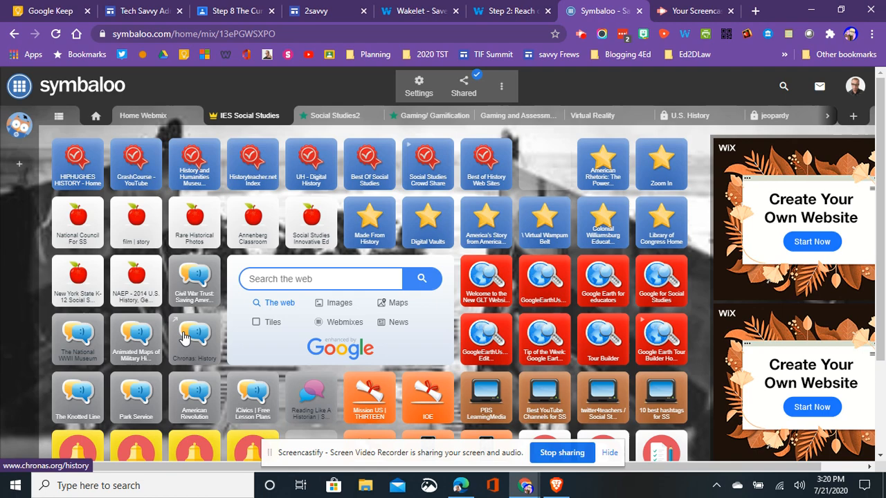
Scroll the IES Social Studies webmix tiles, then return to the Wakelet 'Step 2' tab.
scroll(down, 3)
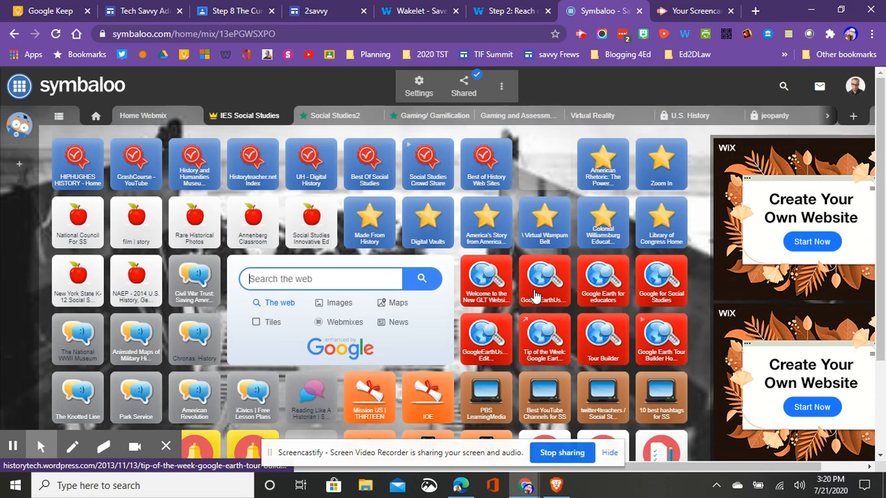
click(499, 11)
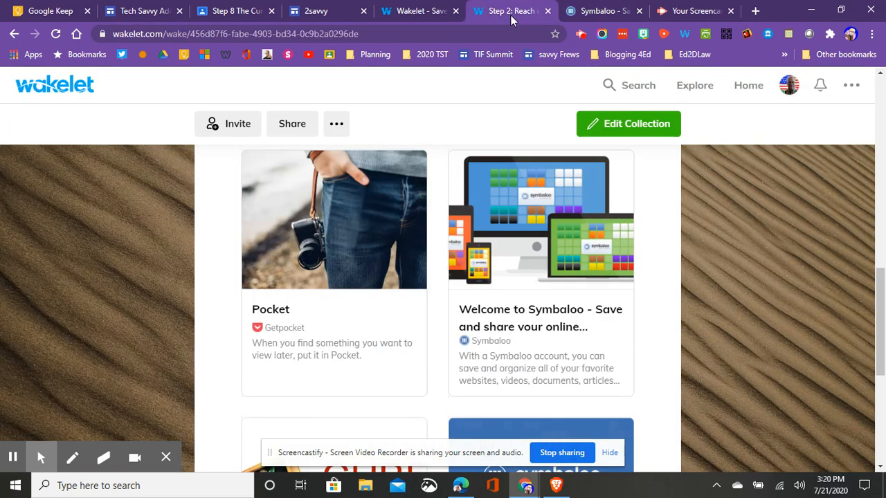
Scroll down the Wakelet Step 8 collection page.
scroll(down, 3)
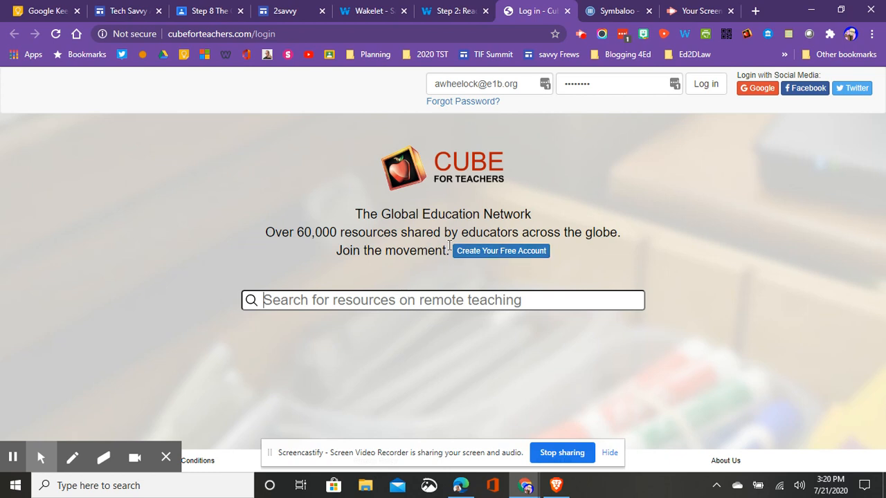
mouse_move(441, 253)
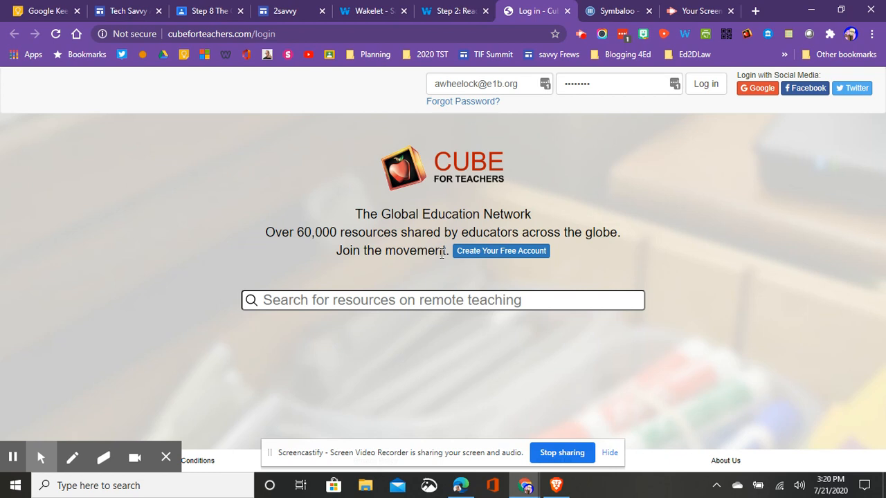
mouse_move(461, 222)
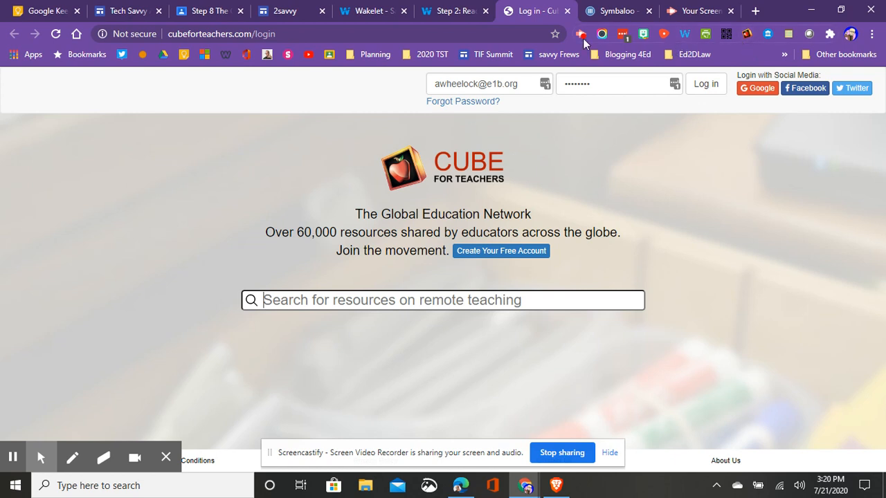
mouse_move(690, 36)
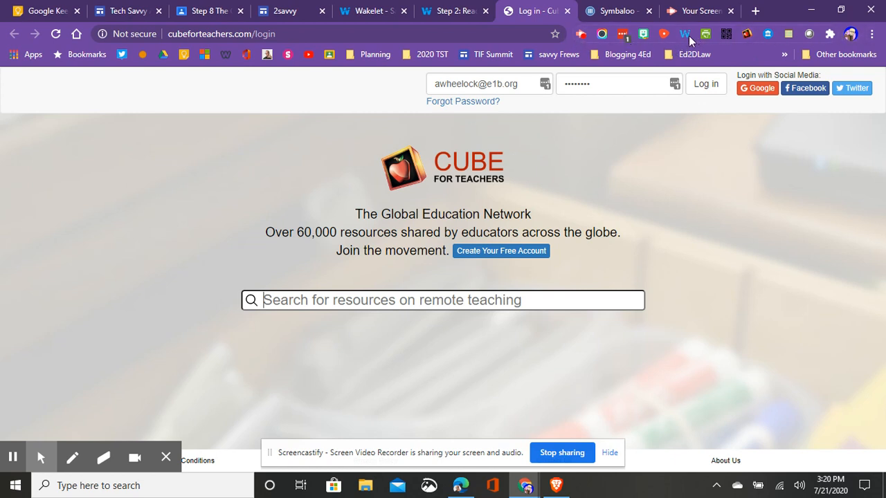
mouse_move(683, 38)
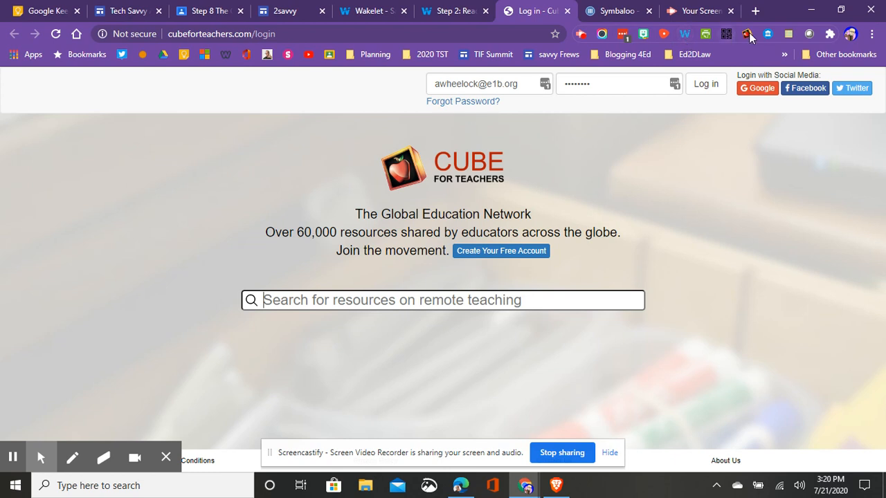
mouse_move(747, 33)
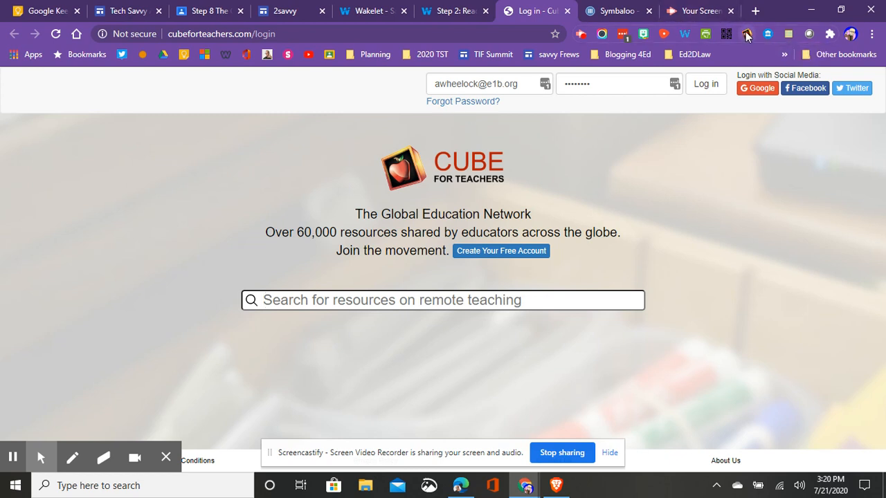
mouse_move(745, 34)
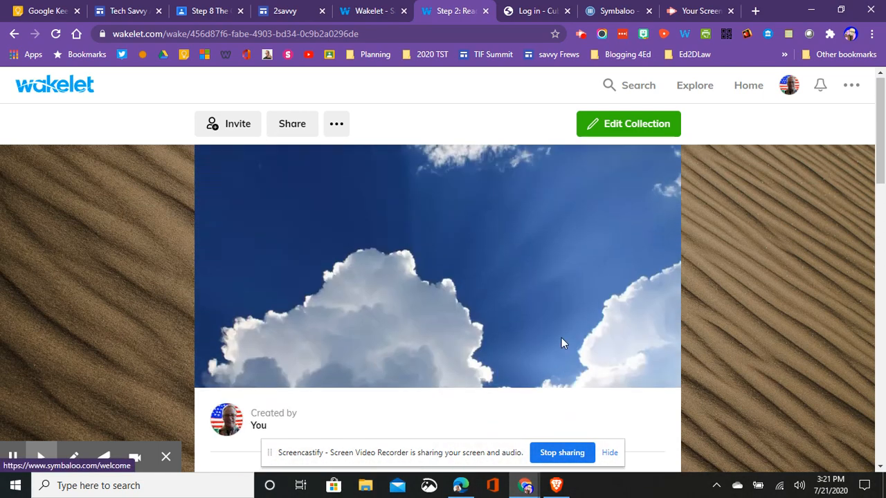
scroll(down, 3)
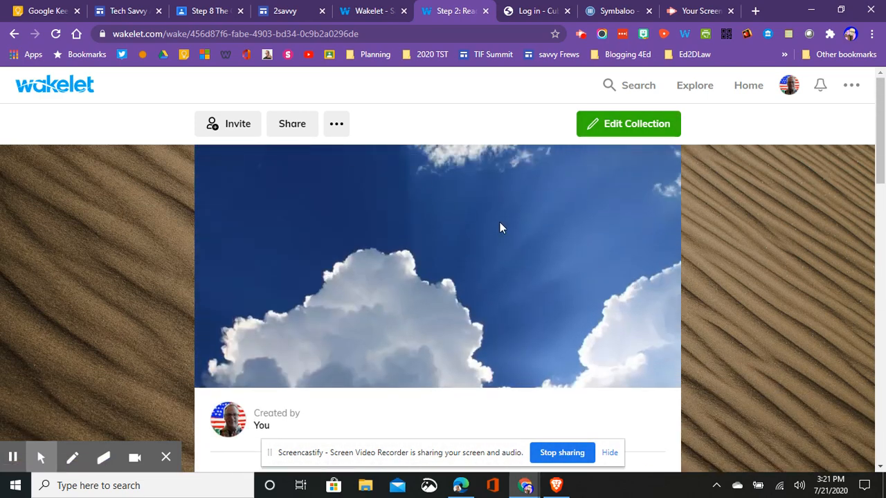
mouse_move(621, 124)
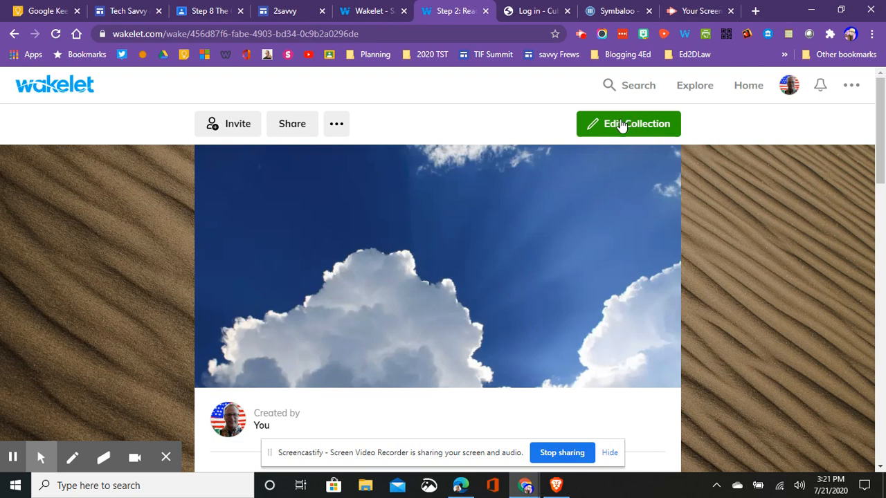
mouse_move(392, 122)
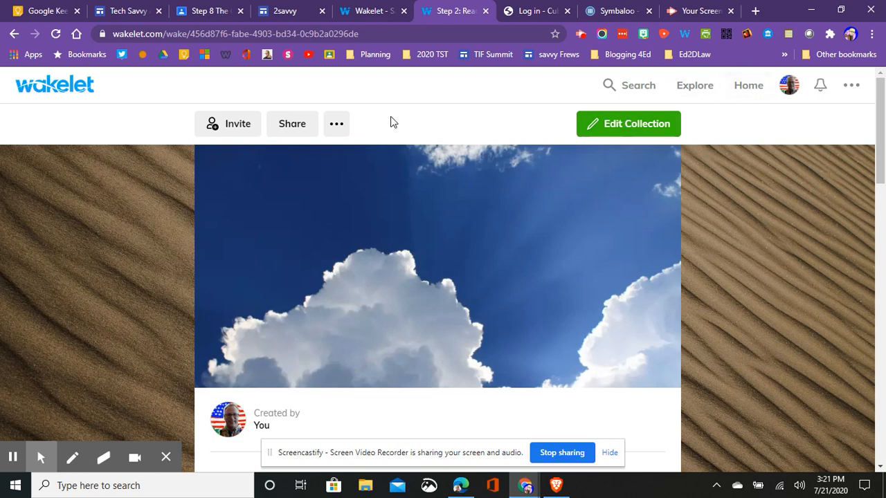
mouse_move(433, 168)
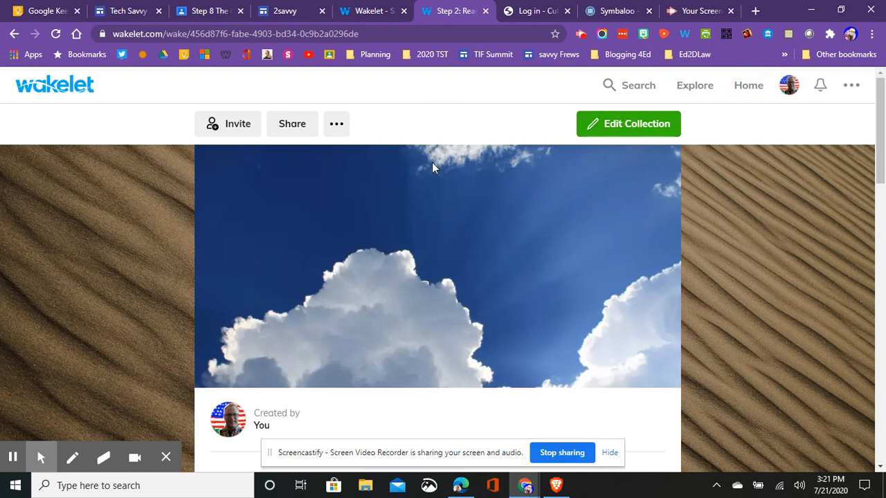